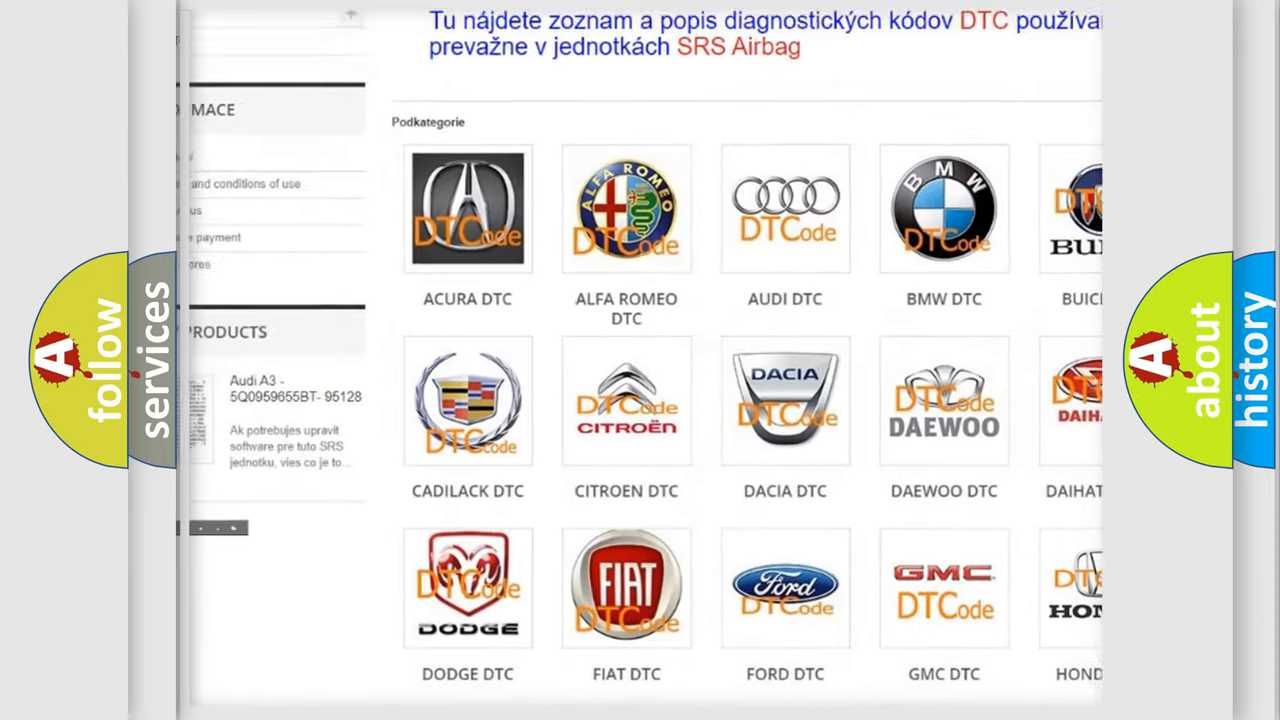
- Scroll past the car-make logos on airbagreset.sk to the list of B-series codes
{"action": "scroll", "scroll_direction": "down", "scroll_amount": 3}
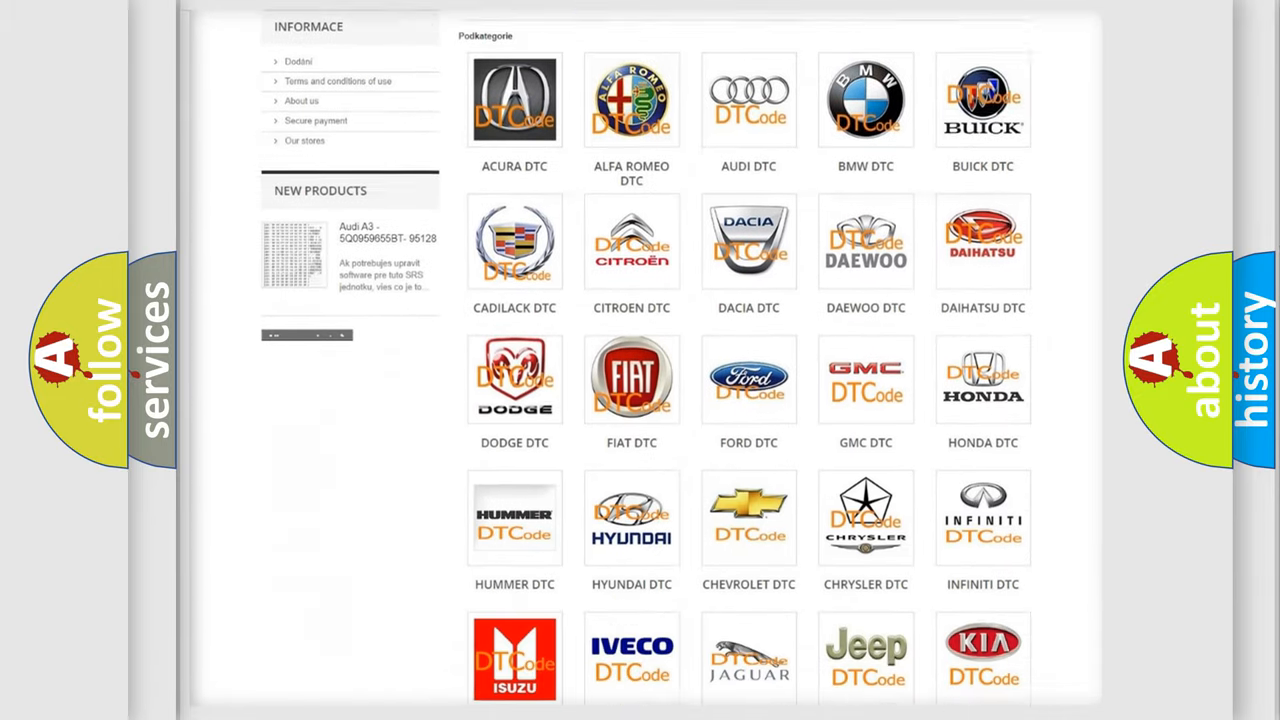
{"action": "scroll", "scroll_direction": "down", "scroll_amount": 3}
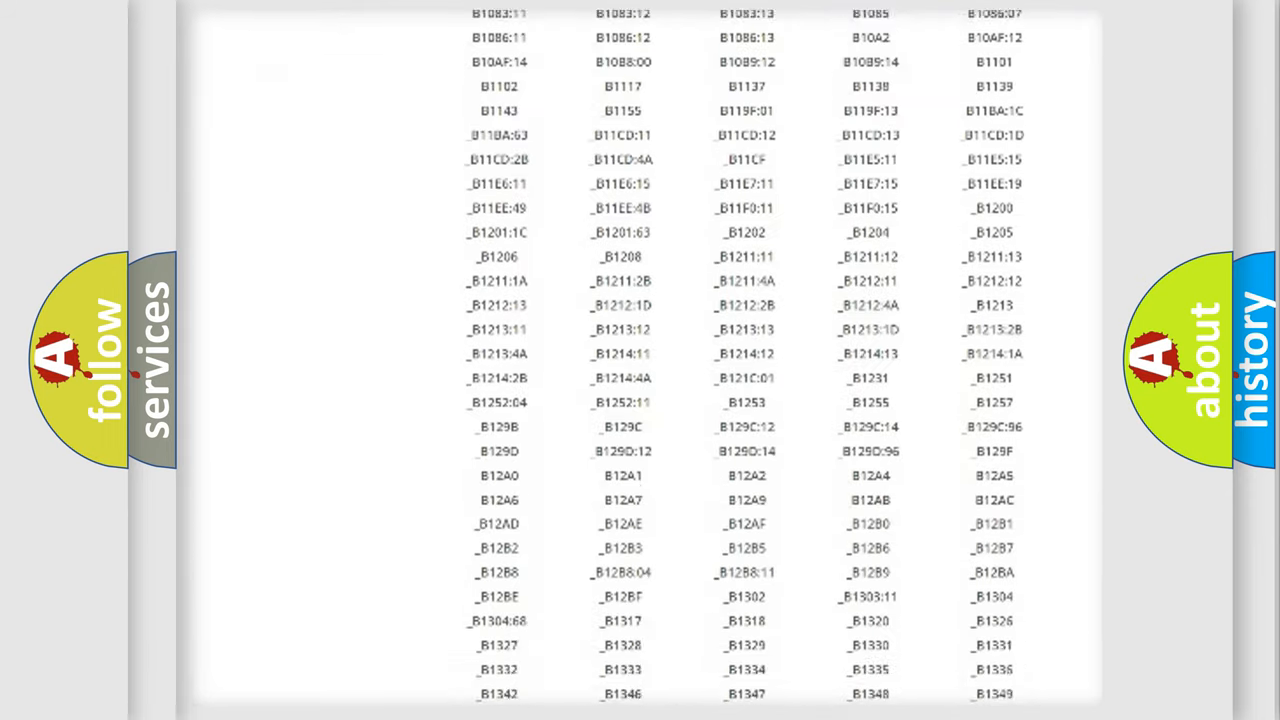
{"action": "scroll", "scroll_direction": "down", "scroll_amount": 3}
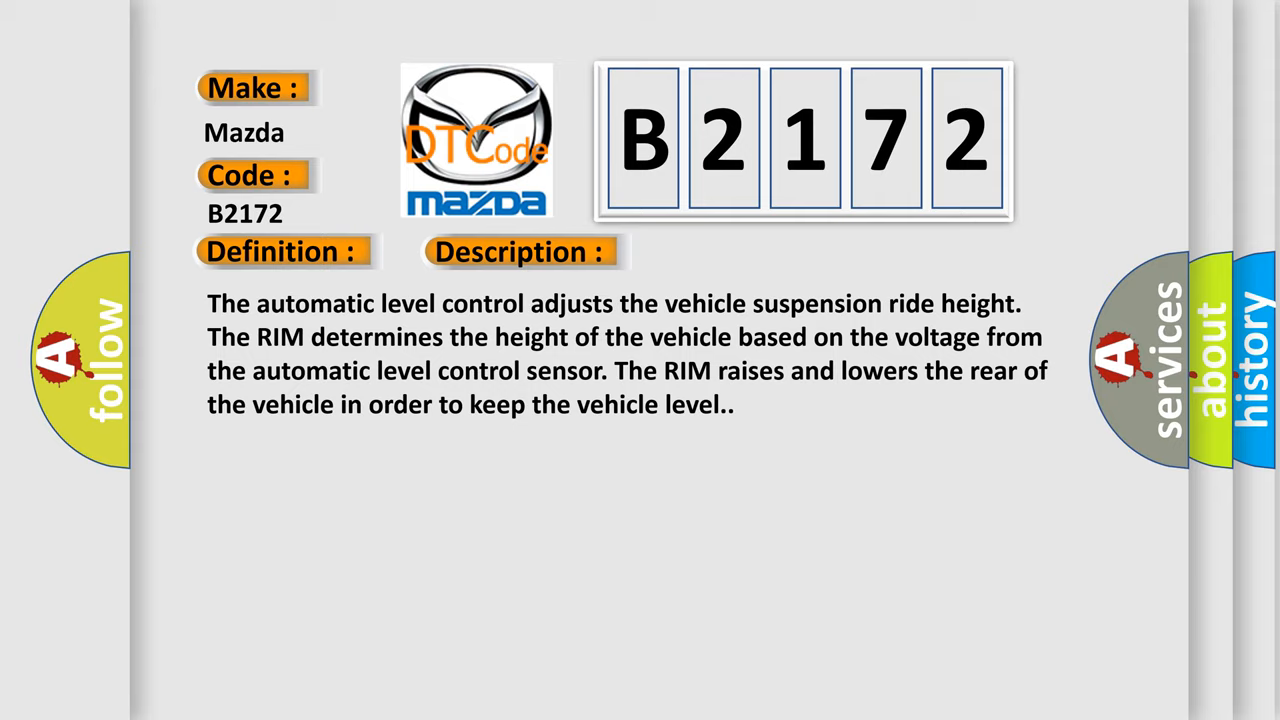
- Advance to the Cause panel: exhaust valve solenoid output open or shorted, plus wiring checks
{"action": "left_click", "coordinate": [732, 251]}
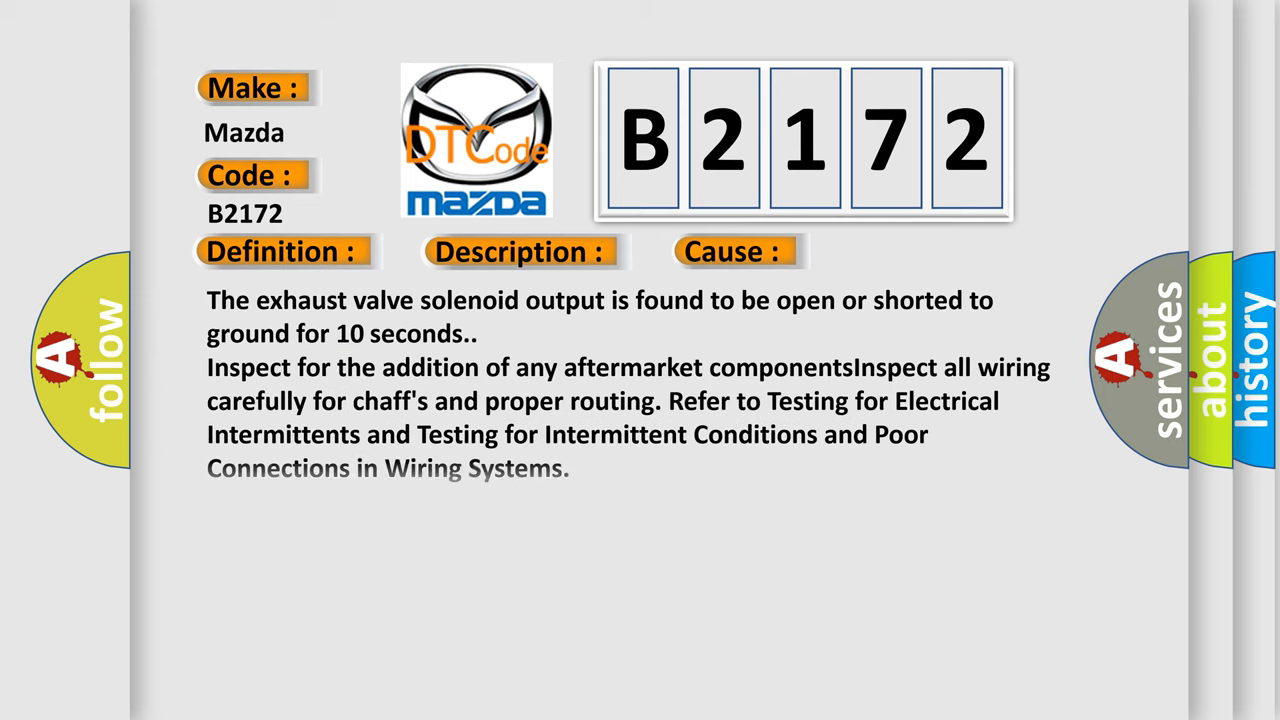